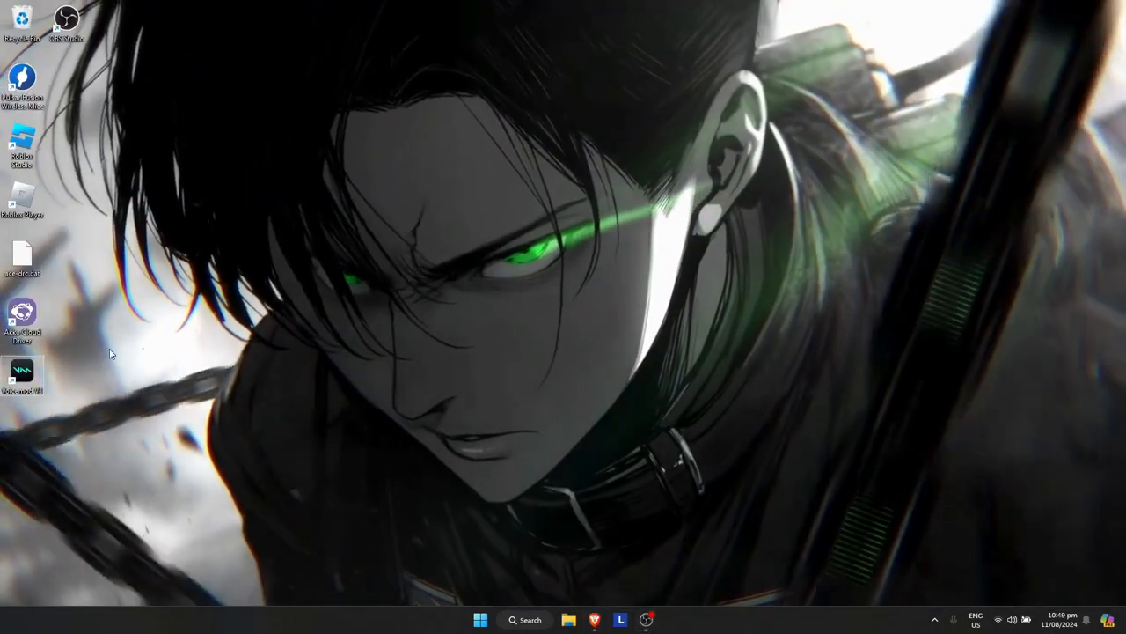
Step: Drag the Roblox Player shortcut from the icon column to the desktop centre
drag(22, 198, 556, 317)
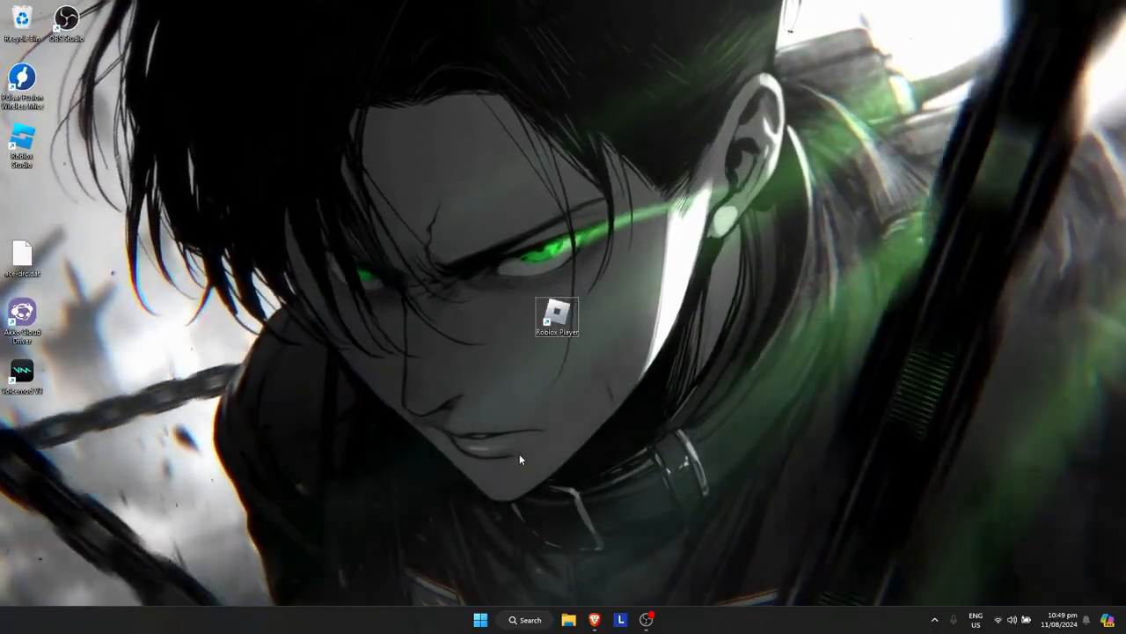
Step: Search Start for Windows Security and open its Virus & threat protection page
click(480, 618)
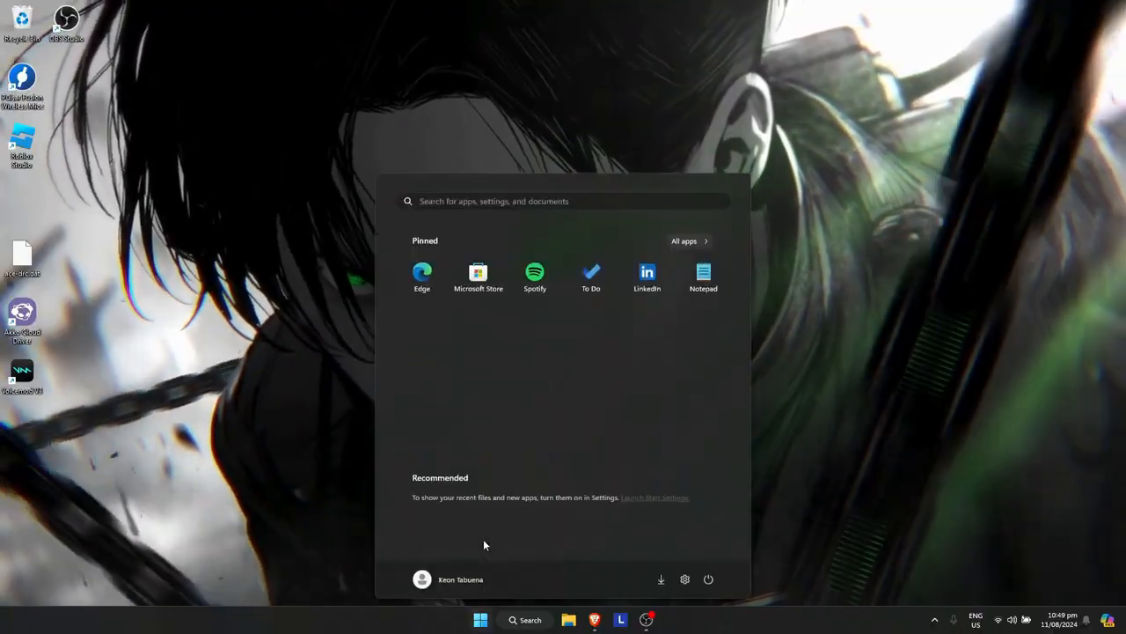
text(w)
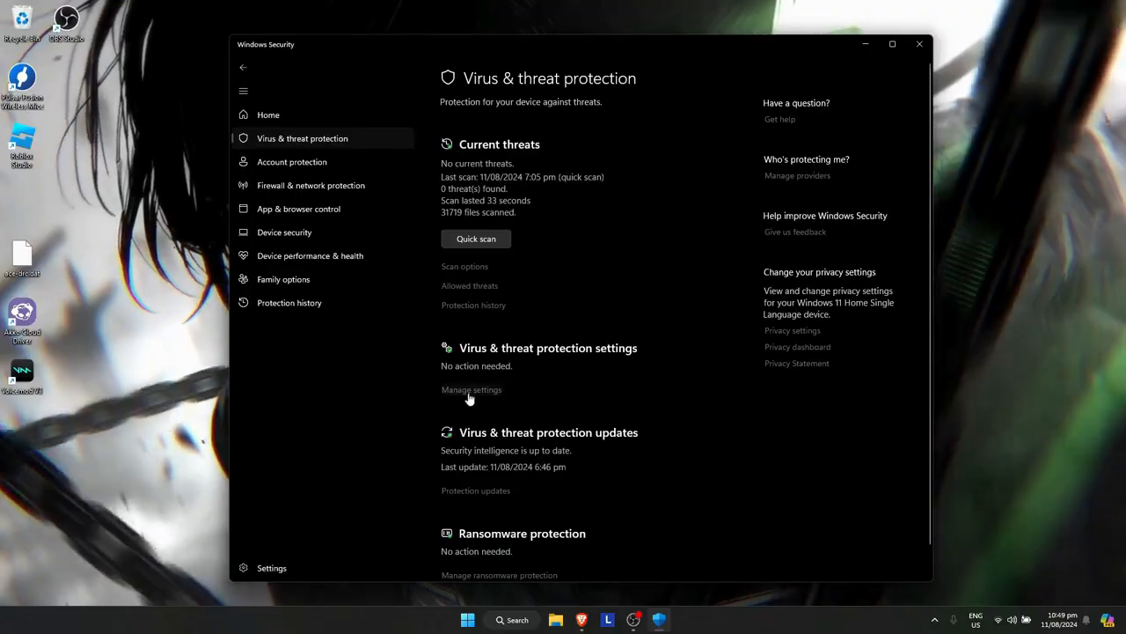
Step: Review the Virus & threat protection settings toggles, then close Windows Security
scroll(down, 3)
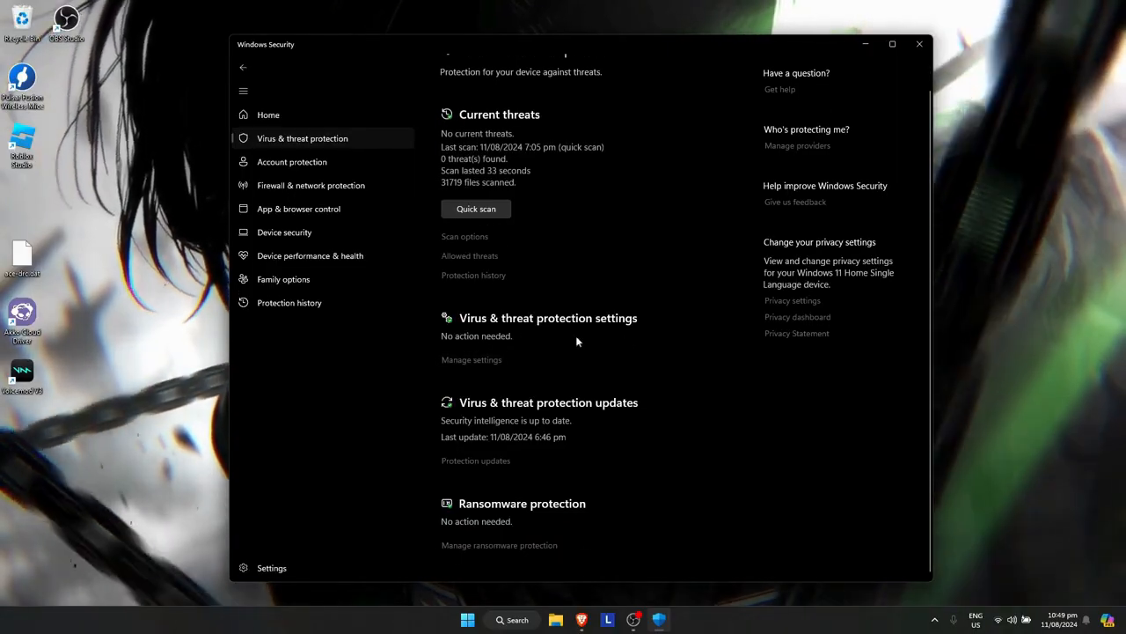
mouse_move(478, 365)
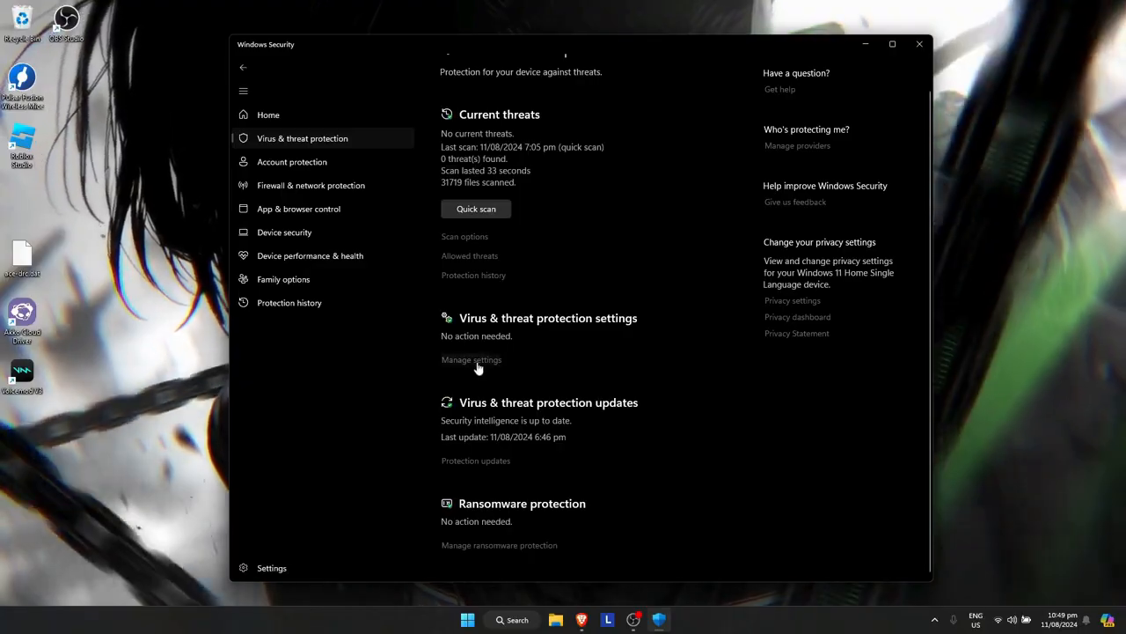
click(471, 359)
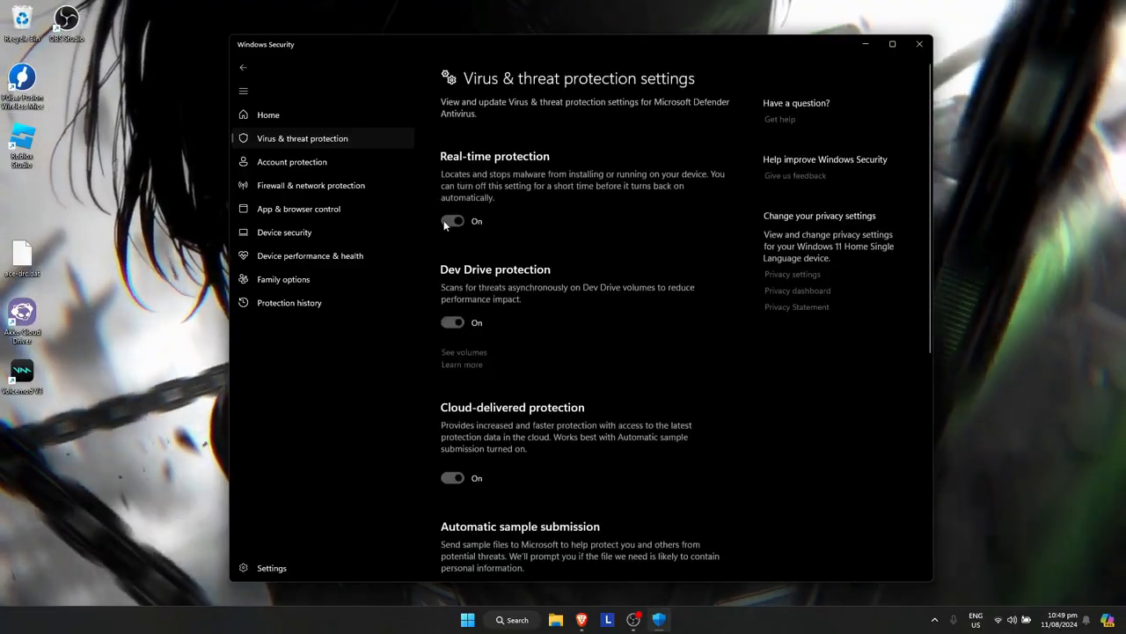
scroll(down, 3)
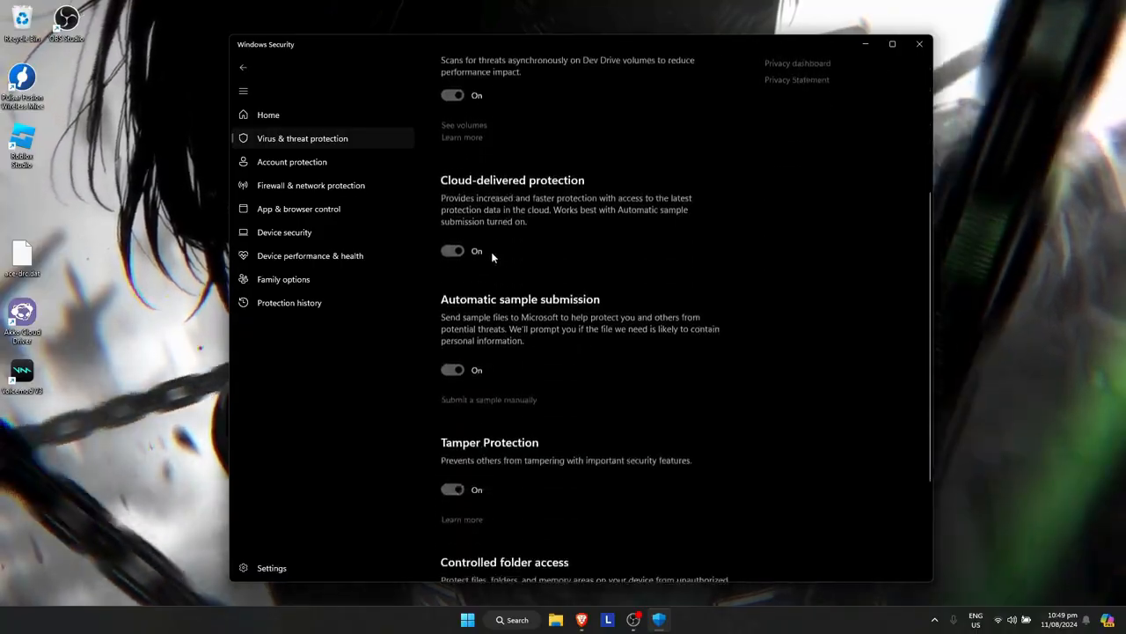
scroll(up, 3)
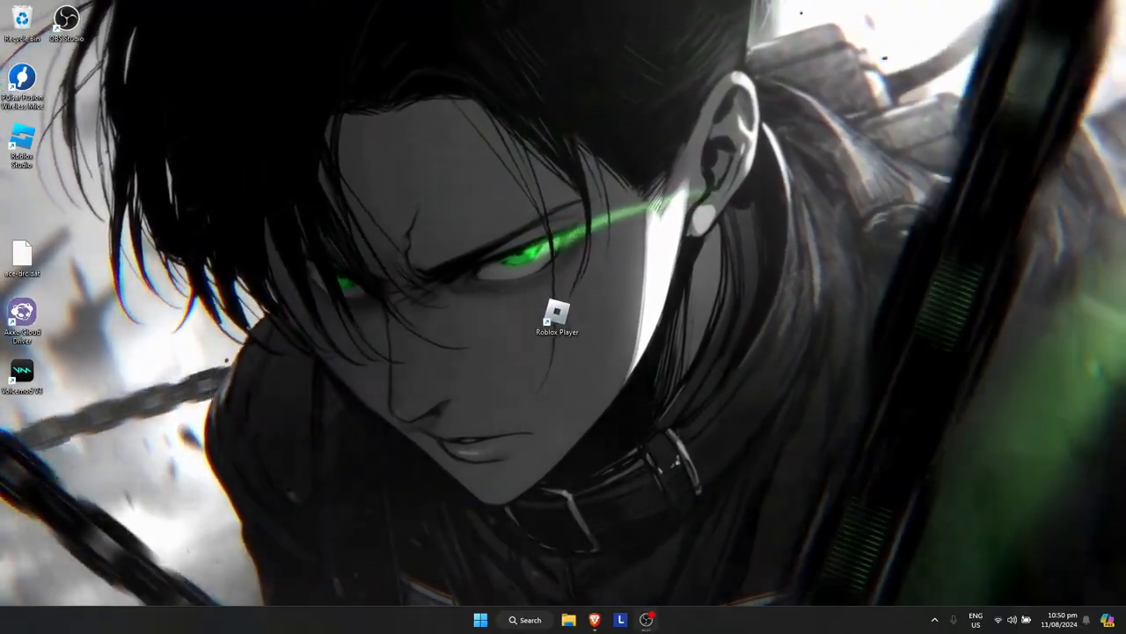
Step: Open roblox.com/home in Brave and select Blox Fruits from the Continue row
double_click(558, 317)
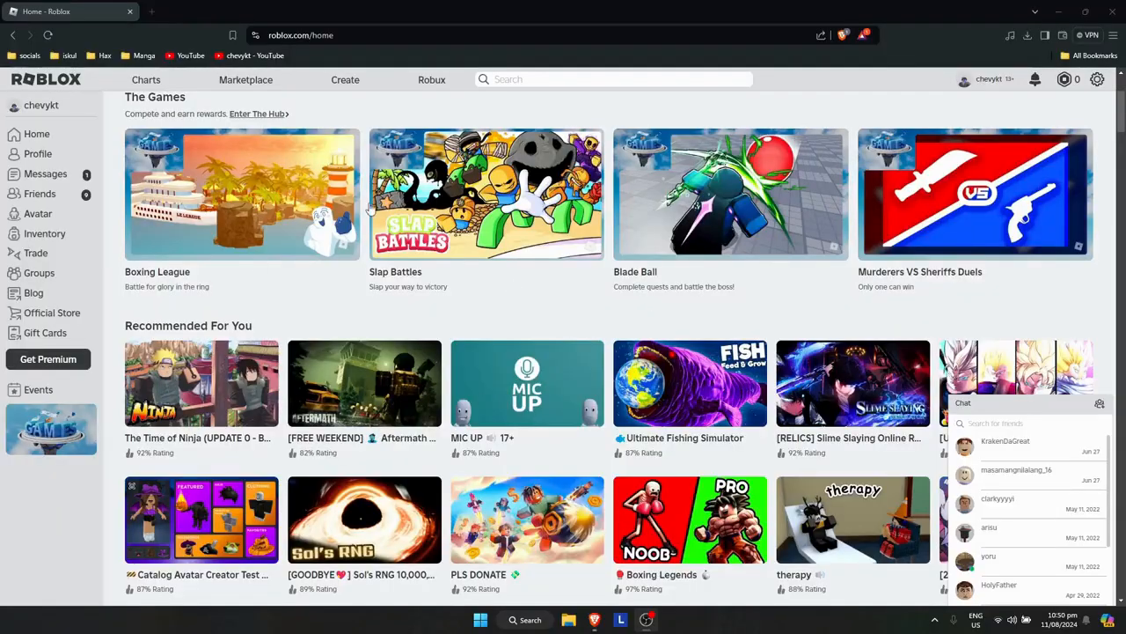
scroll(down, 3)
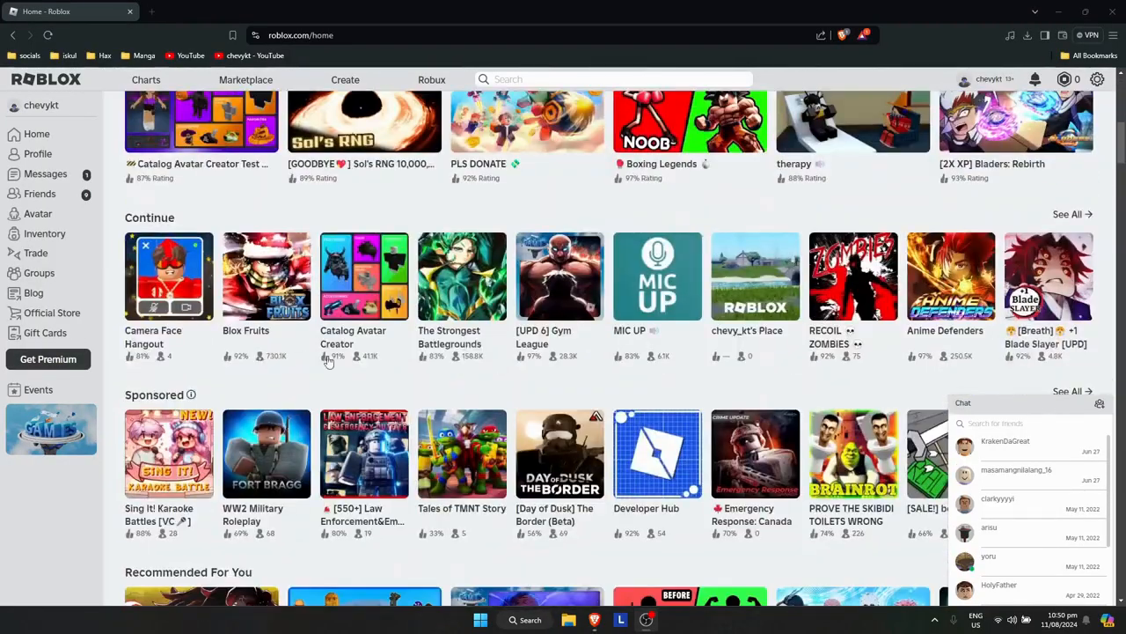
click(755, 276)
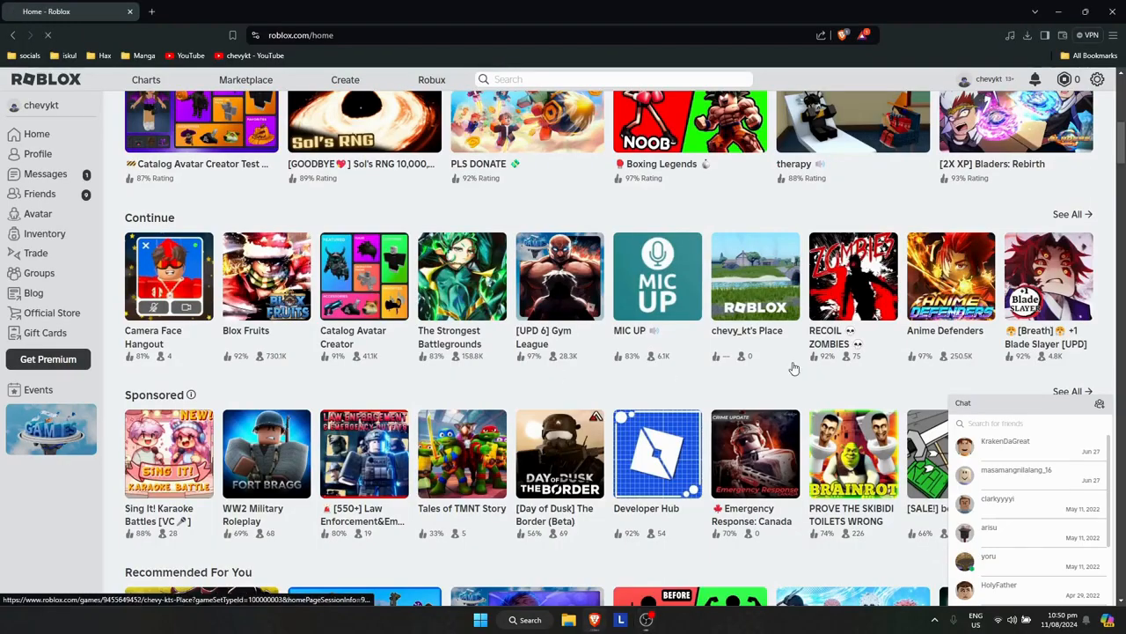
click(265, 275)
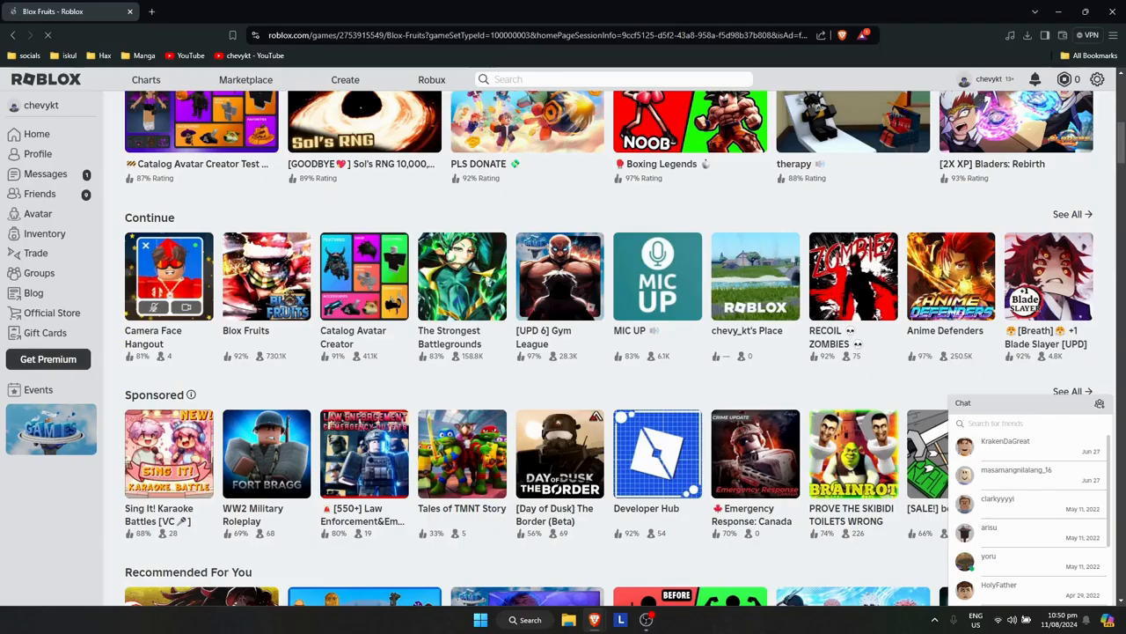
Step: Press Play on the Blox Fruits page to try launching the game
click(266, 275)
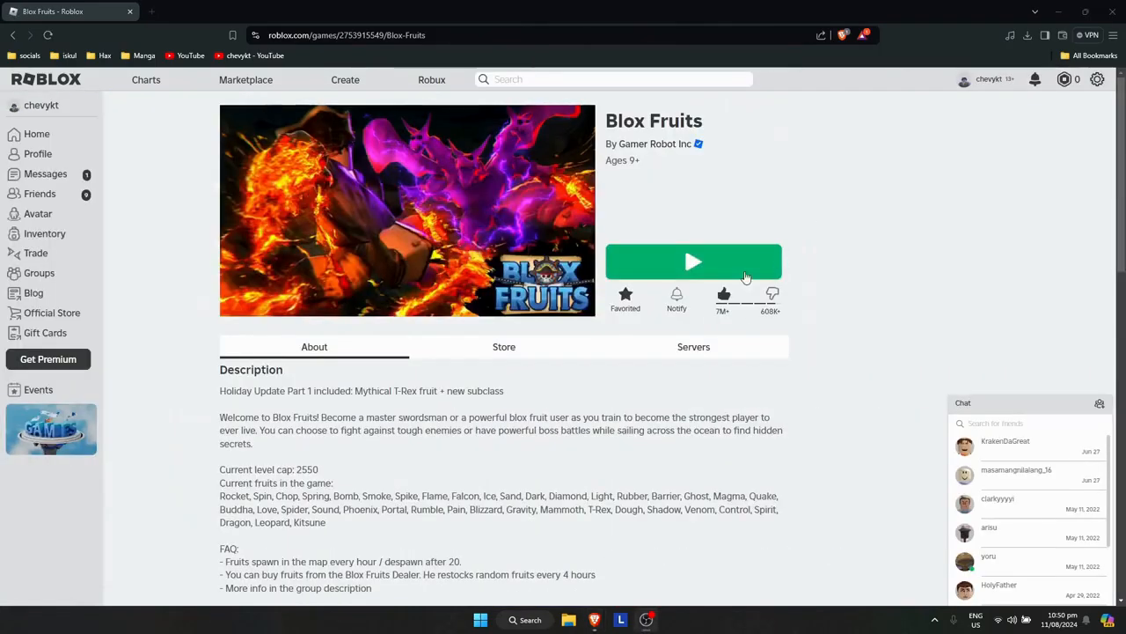
mouse_move(747, 220)
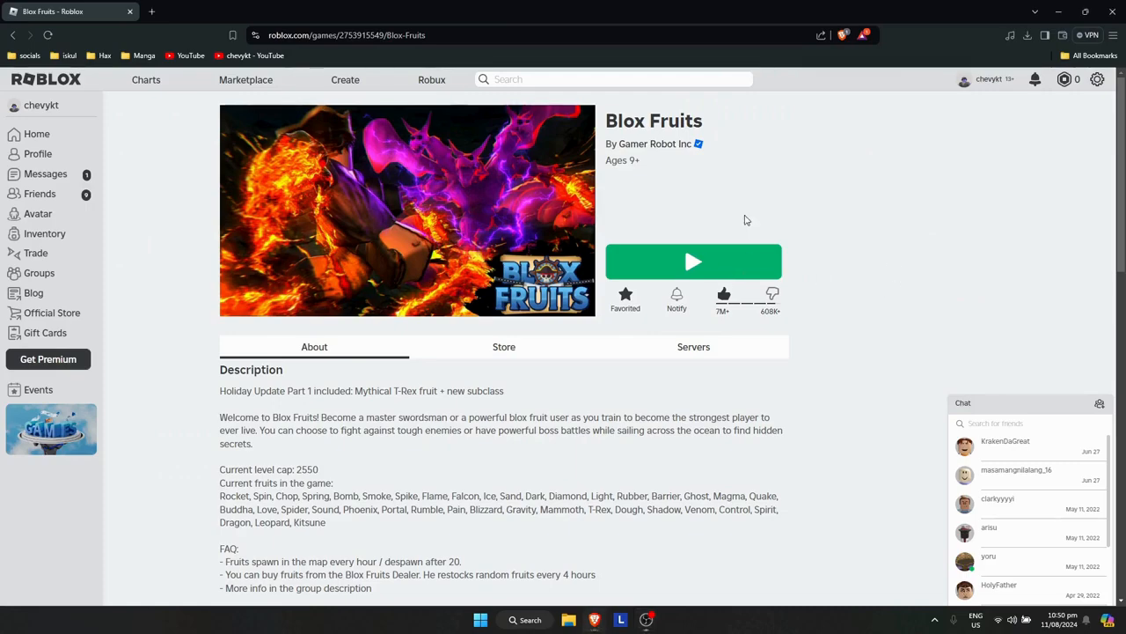
mouse_move(997, 100)
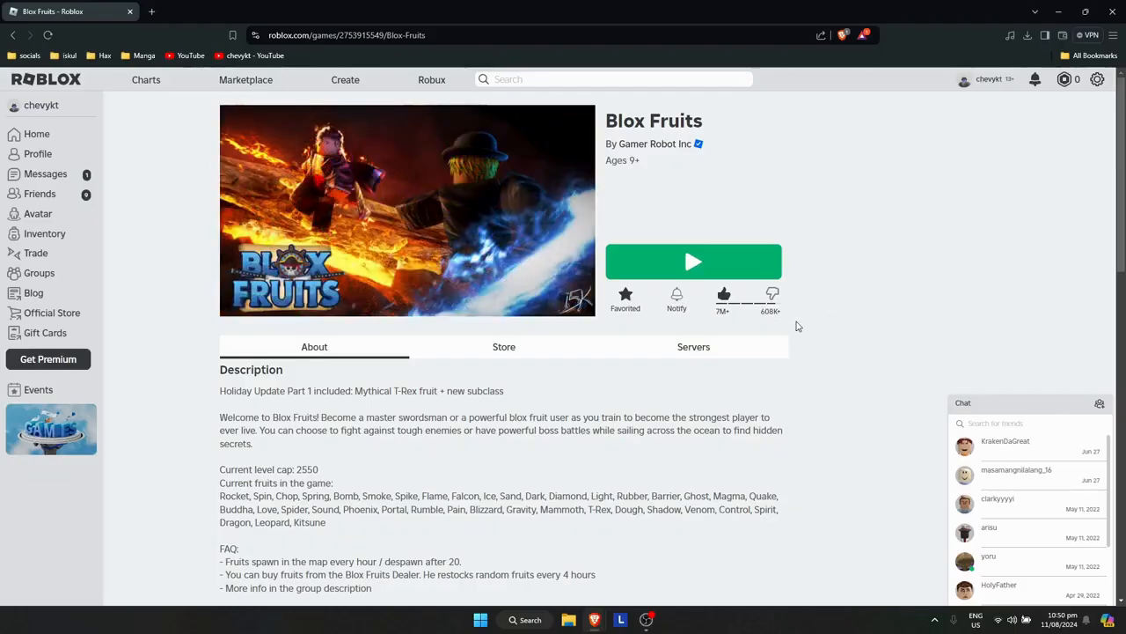
mouse_move(713, 255)
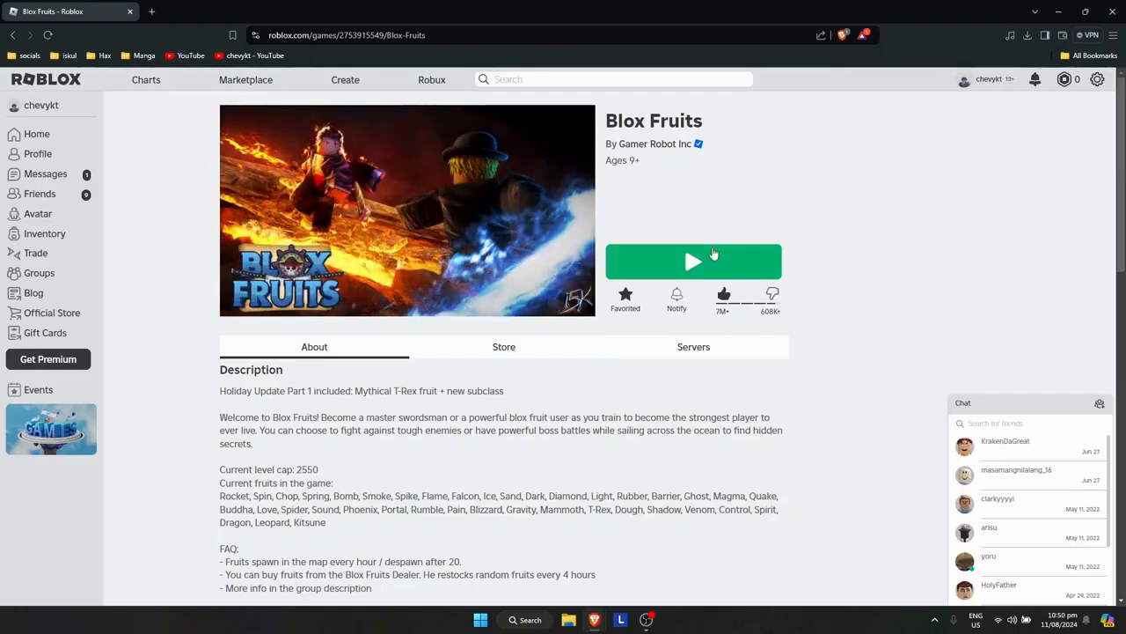
mouse_move(715, 214)
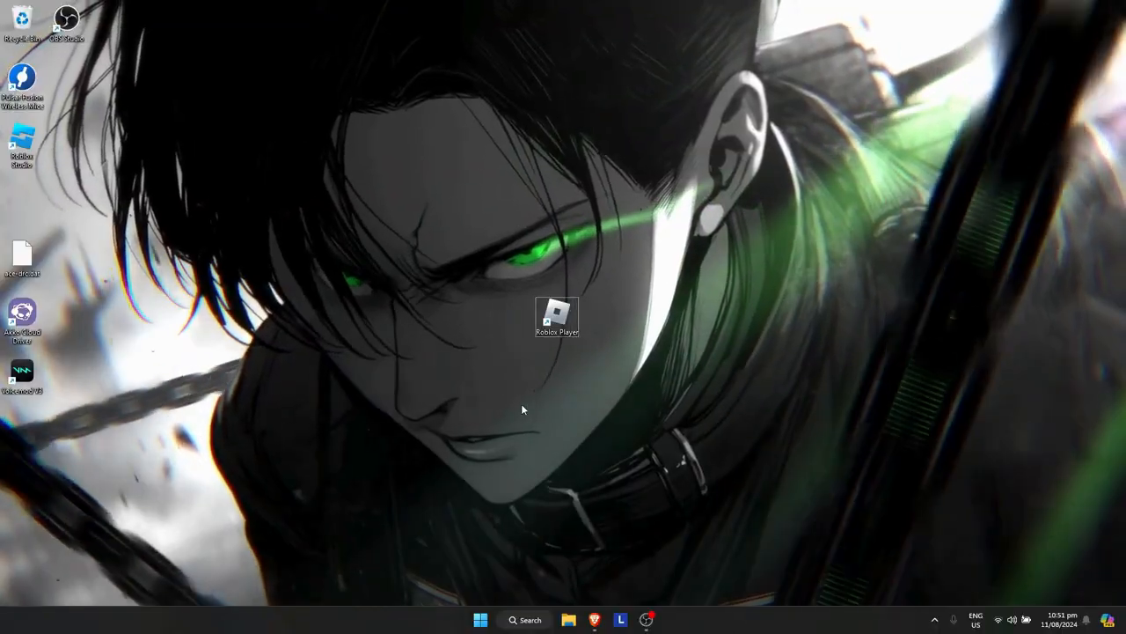
Step: Enter %localappdata% in the Run dialog's Open box
key(Win+r)
text(%)
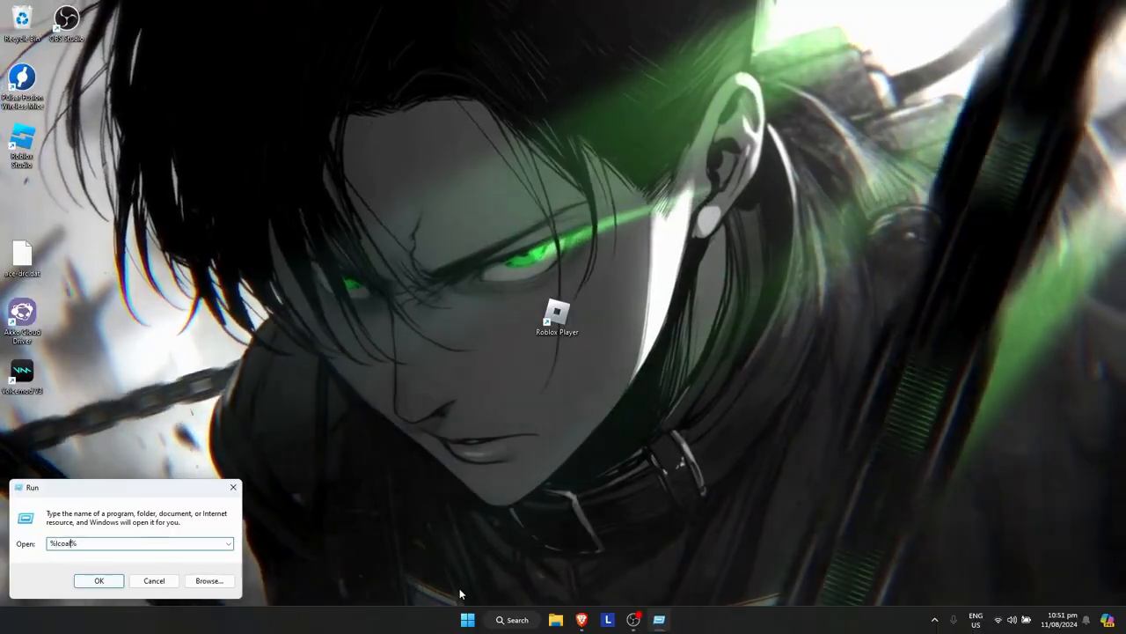
text(localappdata)
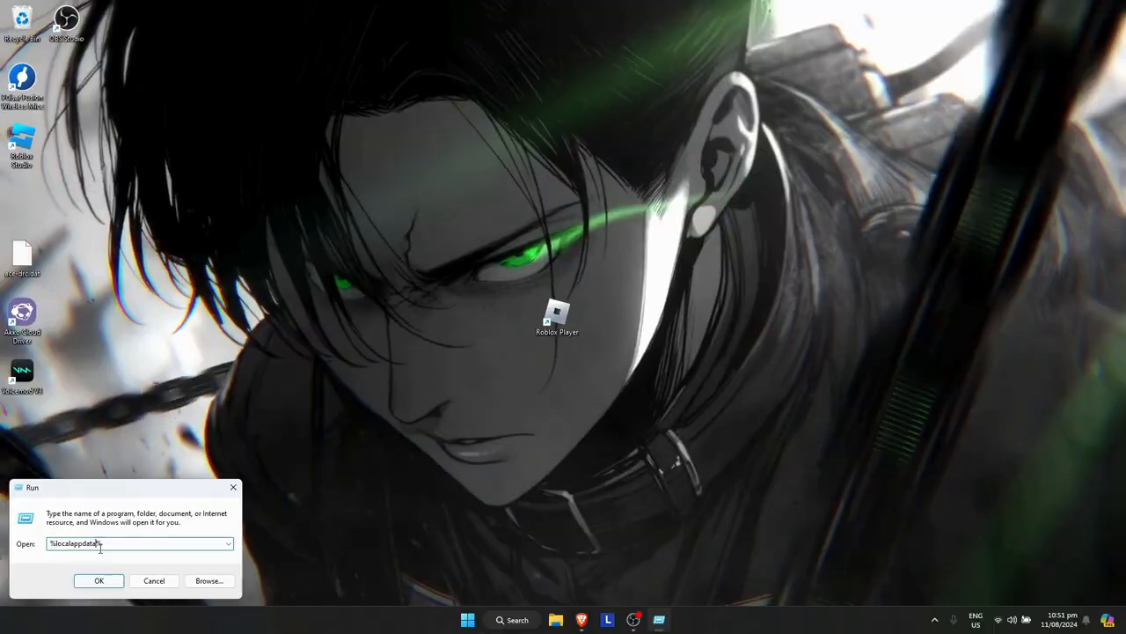
Step: Open AppData\Local, then the Roblox folder and its Versions folder
click(98, 580)
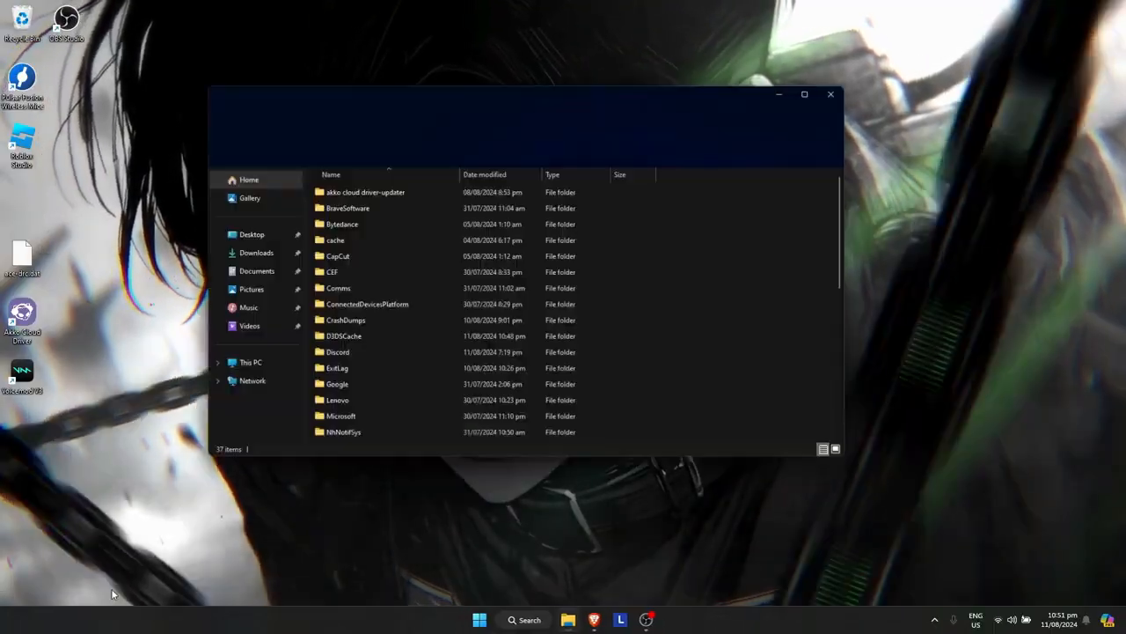
scroll(down, 3)
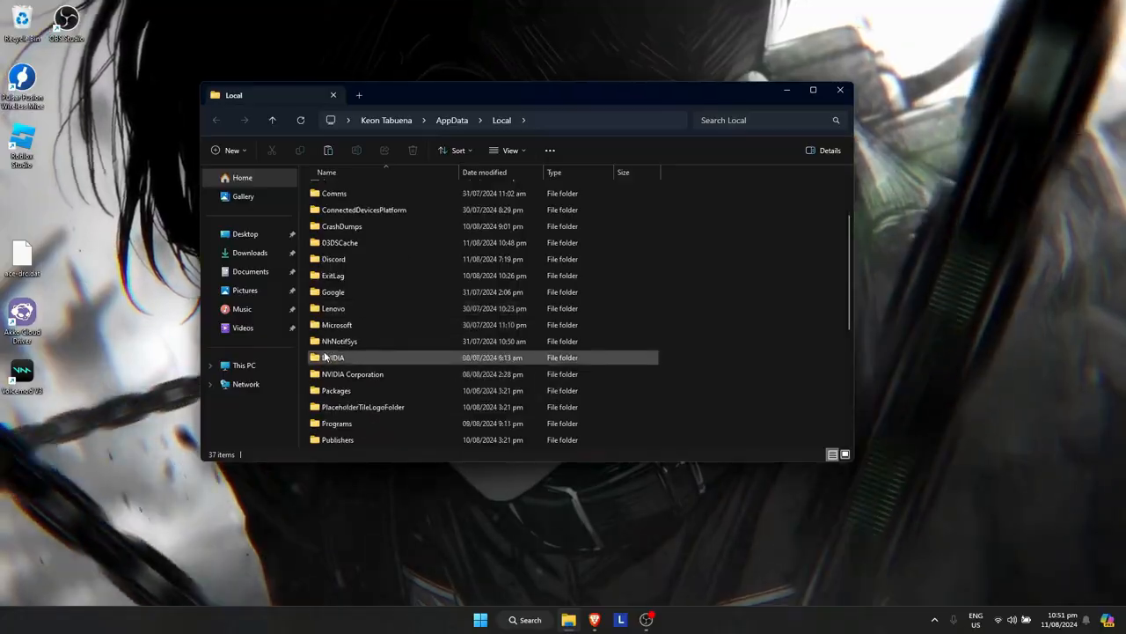
scroll(down, 3)
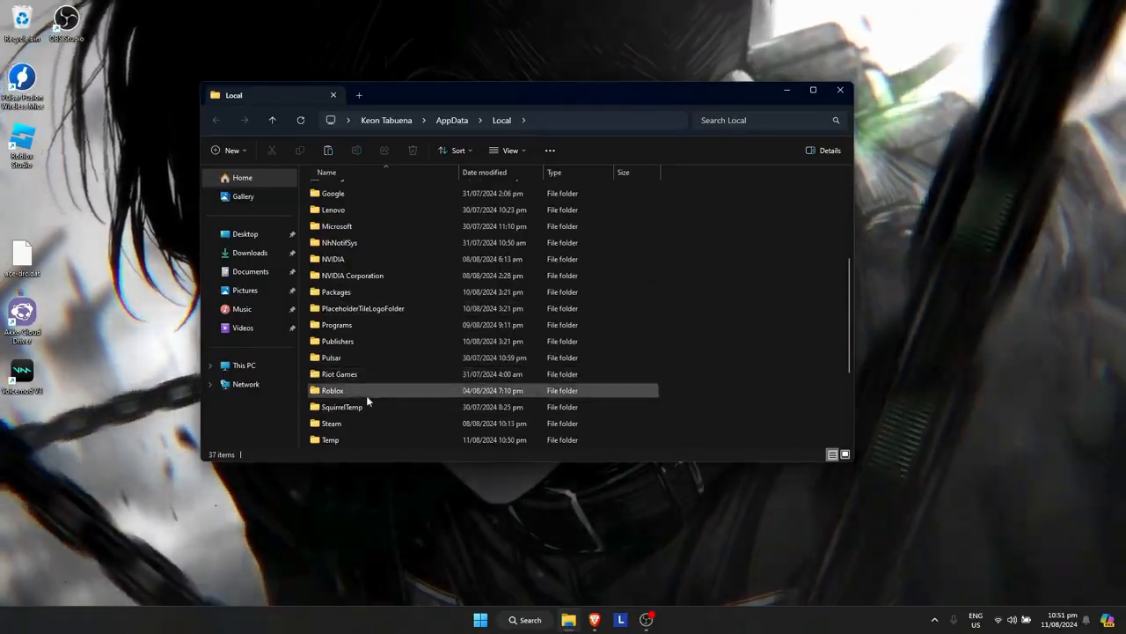
double_click(333, 390)
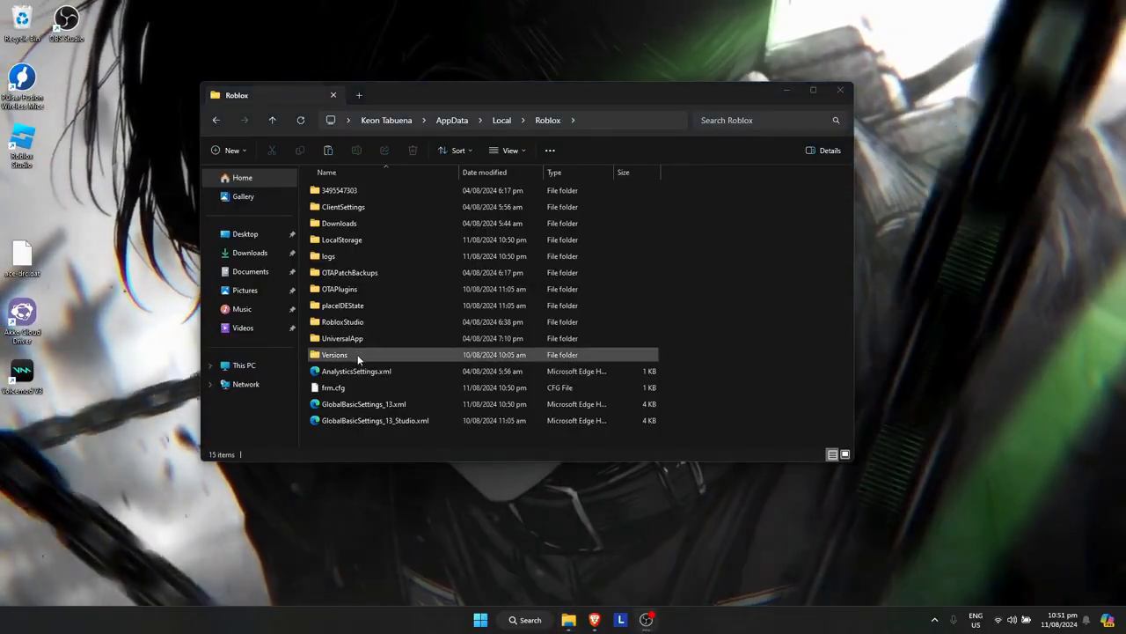
double_click(334, 354)
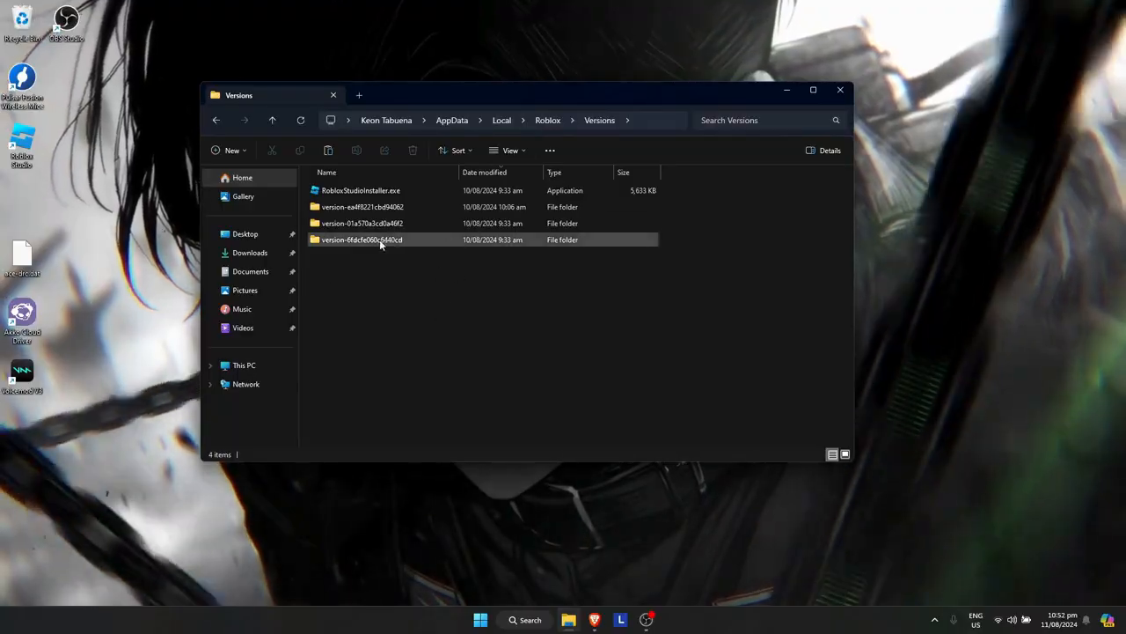
Step: Check the version folders and run RobloxPlayerLauncher.exe as administrator
click(361, 190)
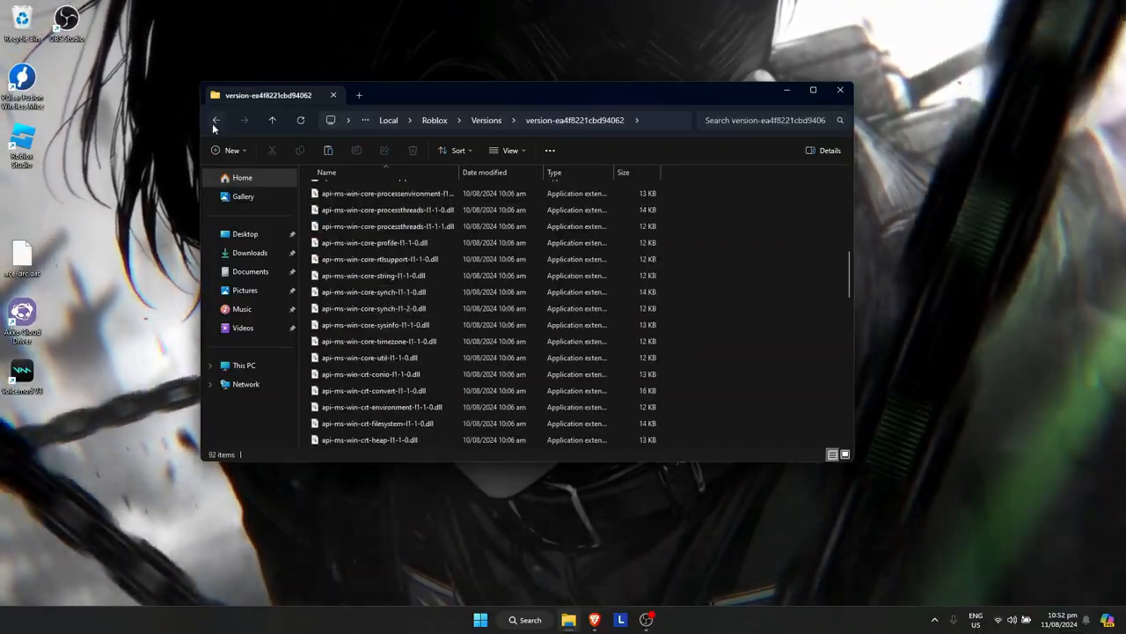
click(216, 120)
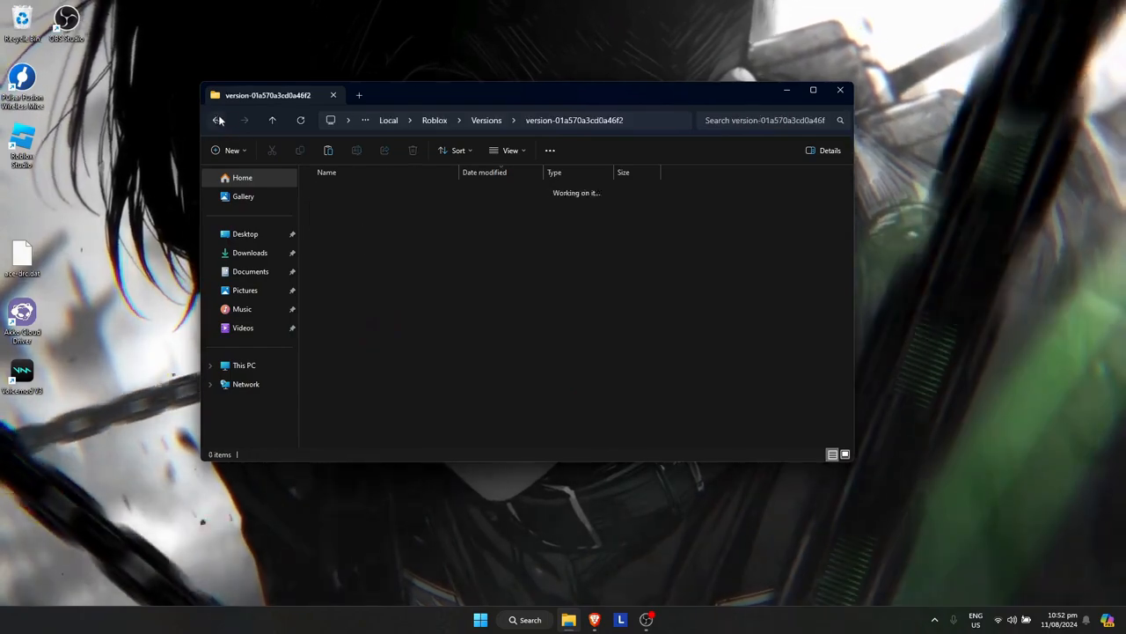
click(217, 119)
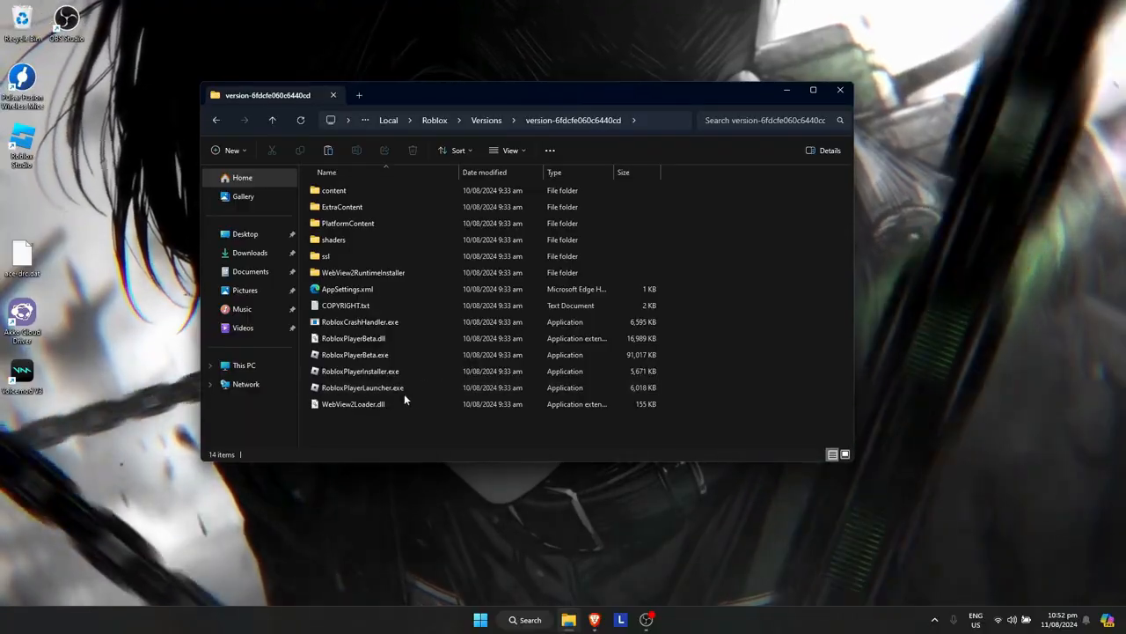
mouse_move(352, 432)
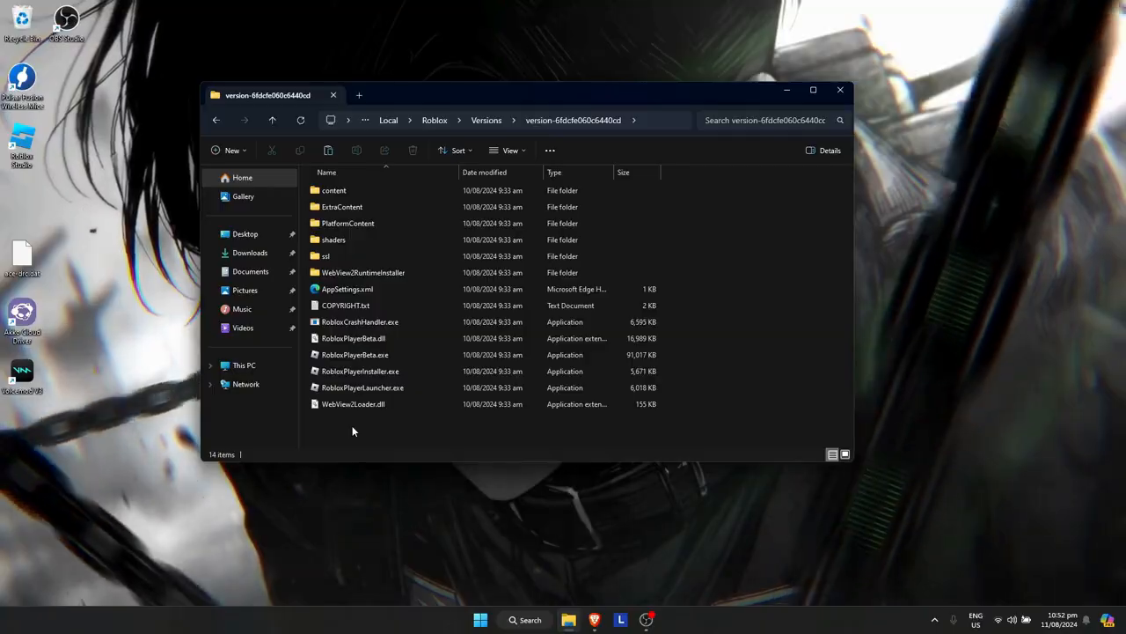
mouse_move(389, 392)
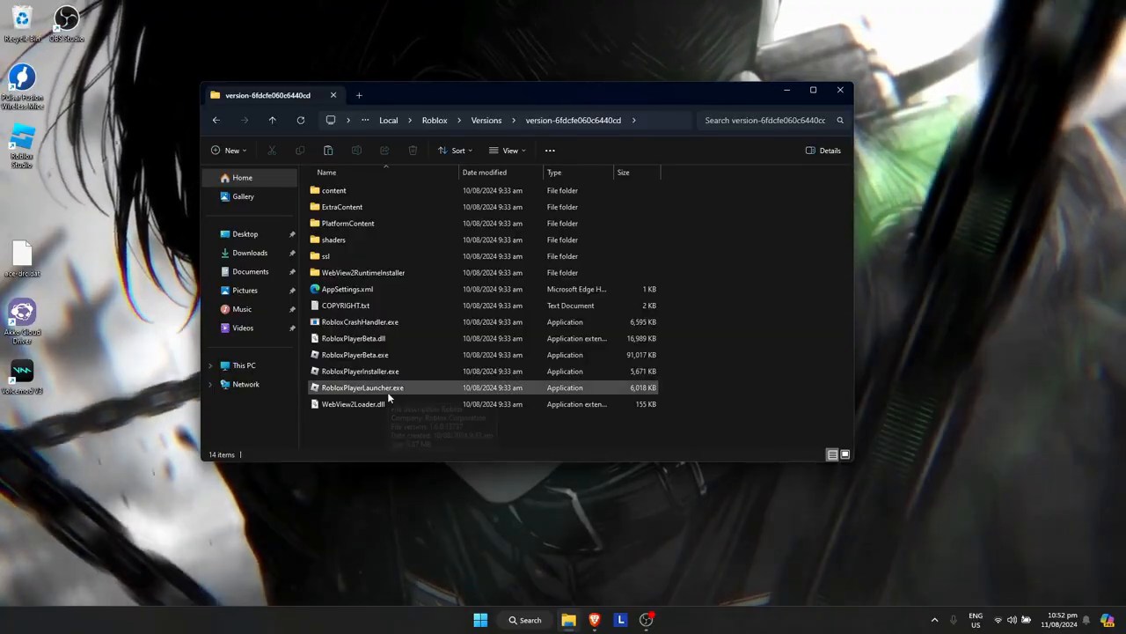
right_click(362, 388)
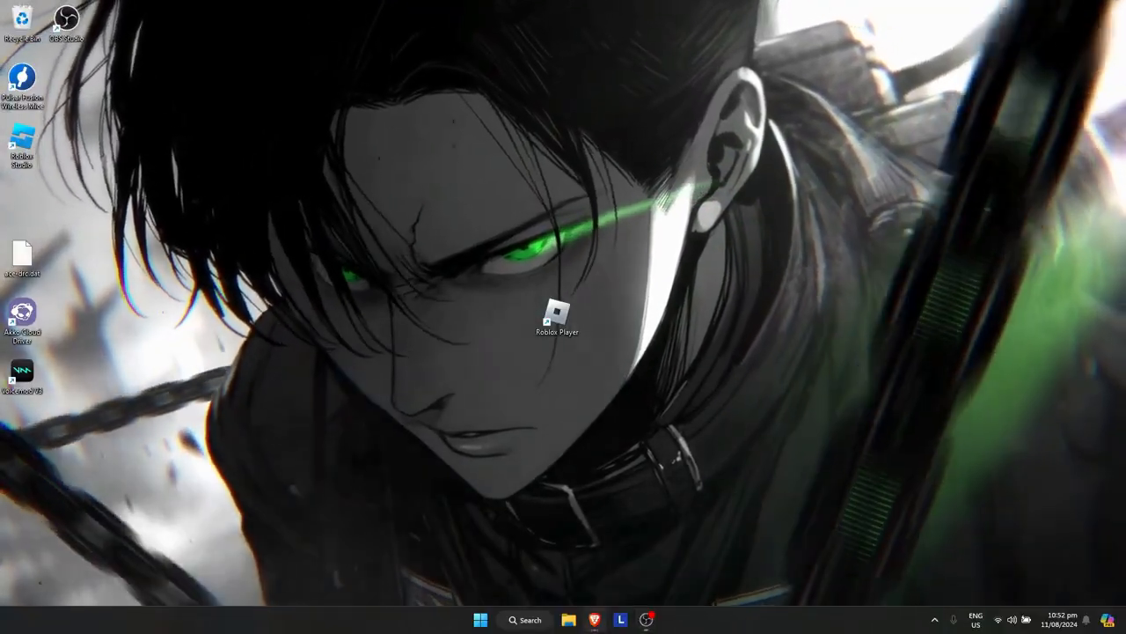
Step: Search for 'roblox server status' in Brave
click(595, 619)
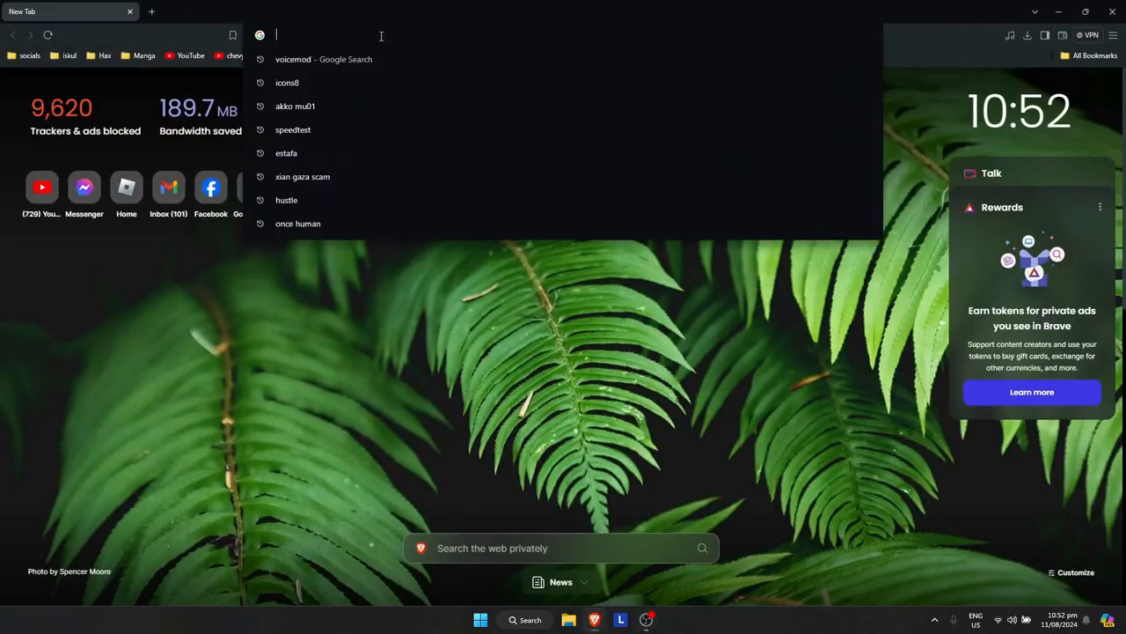
text(roblox stat)
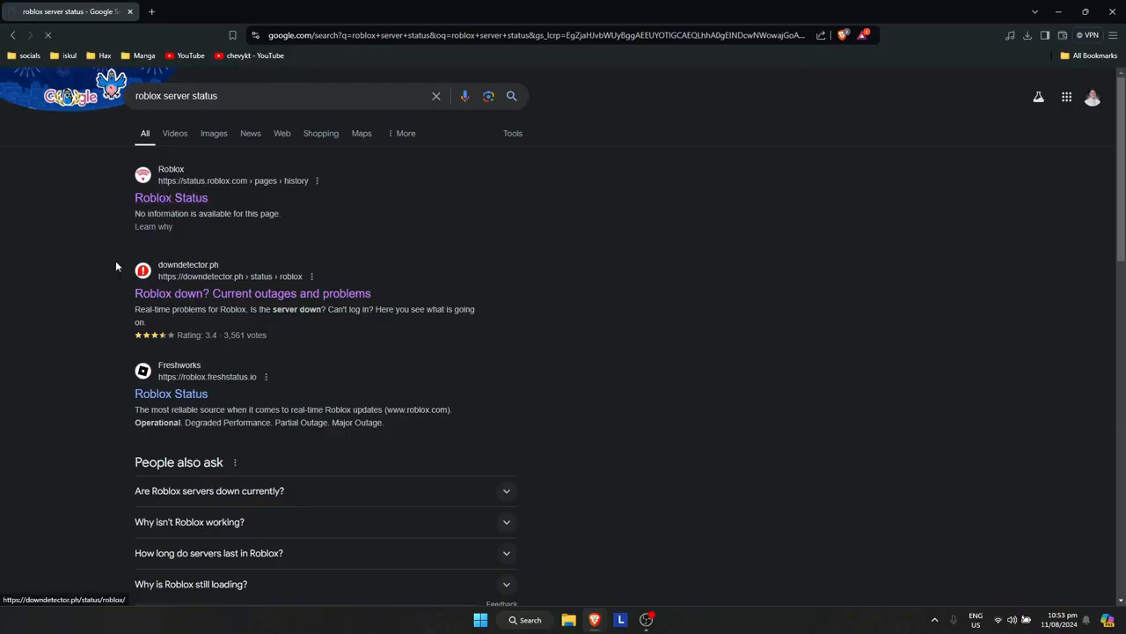
Step: Open status.roblox.com and scroll its history: All Systems Operational, recent incidents
click(171, 198)
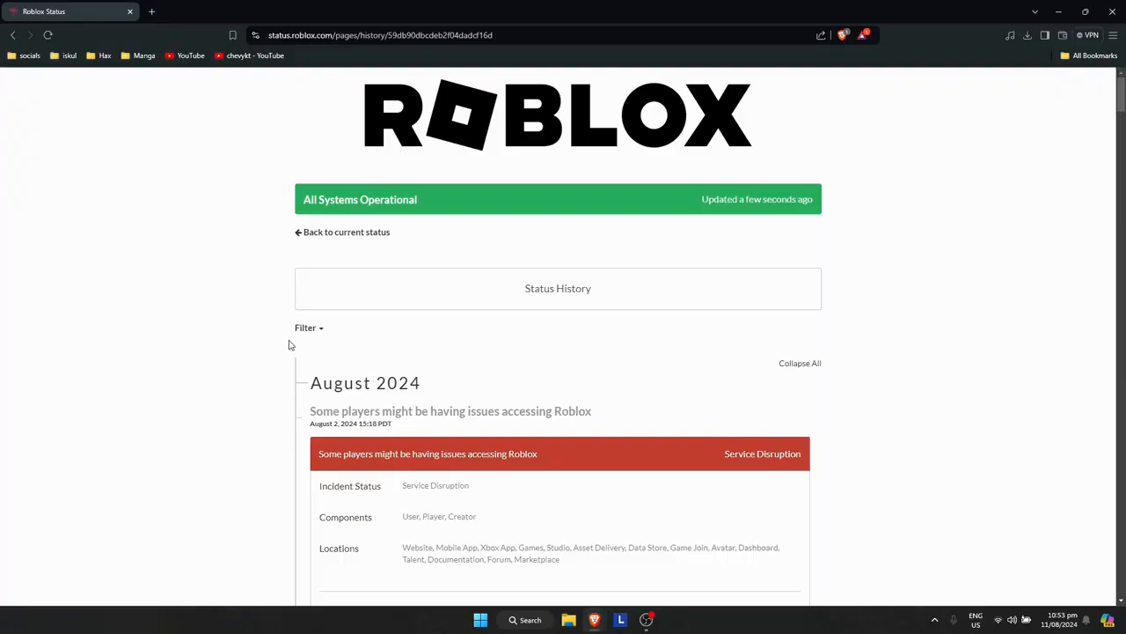
scroll(down, 3)
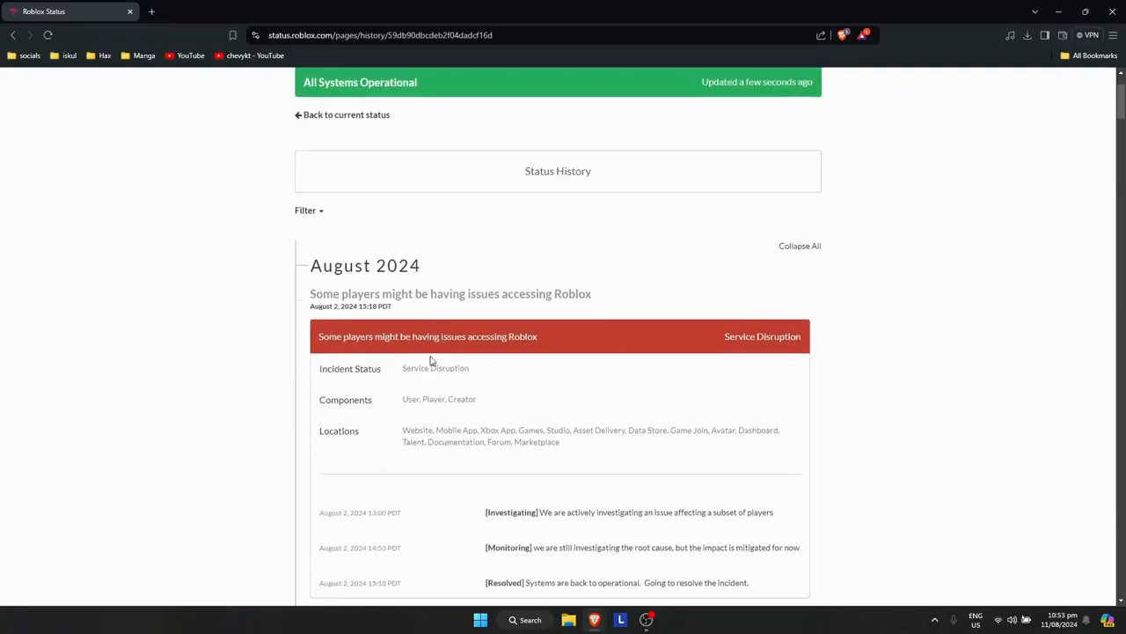
mouse_move(376, 341)
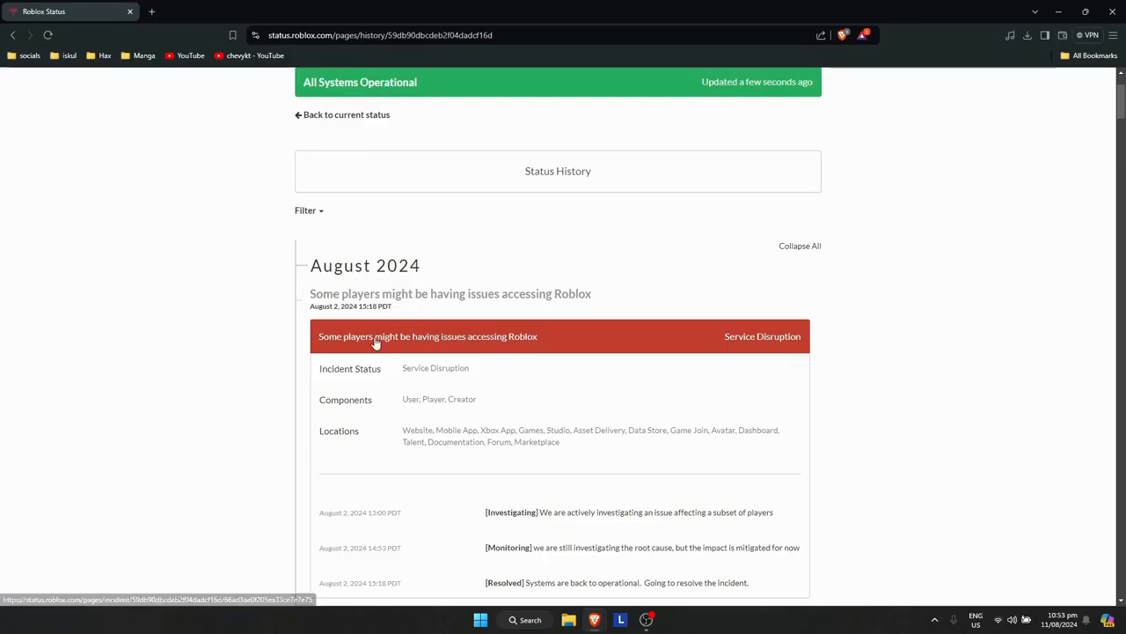
scroll(down, 3)
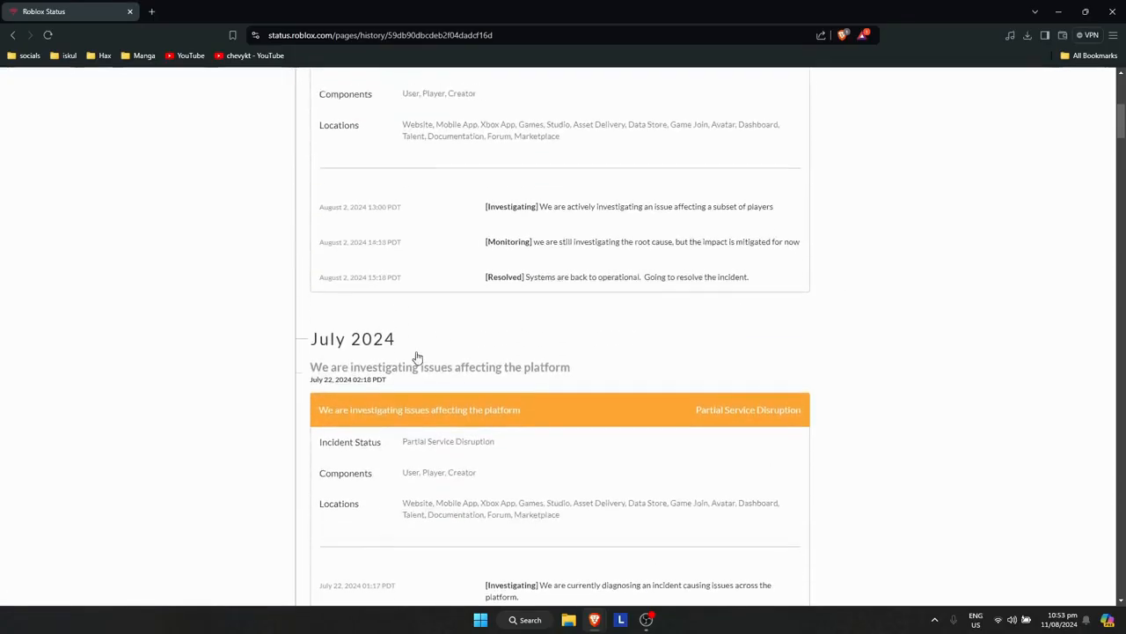
scroll(up, 3)
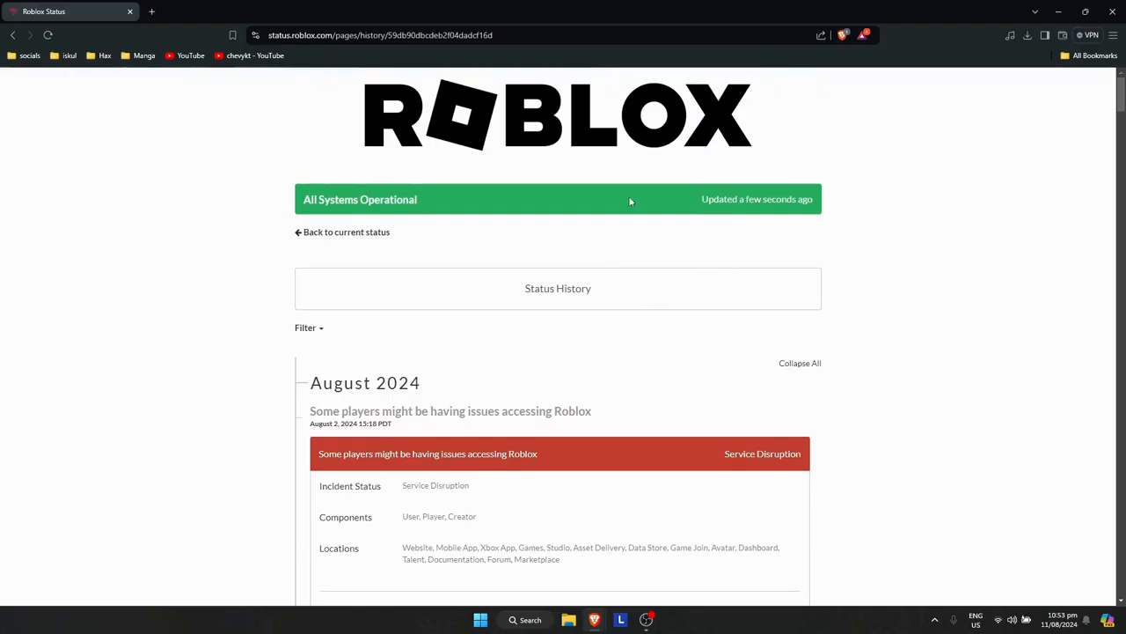
mouse_move(610, 210)
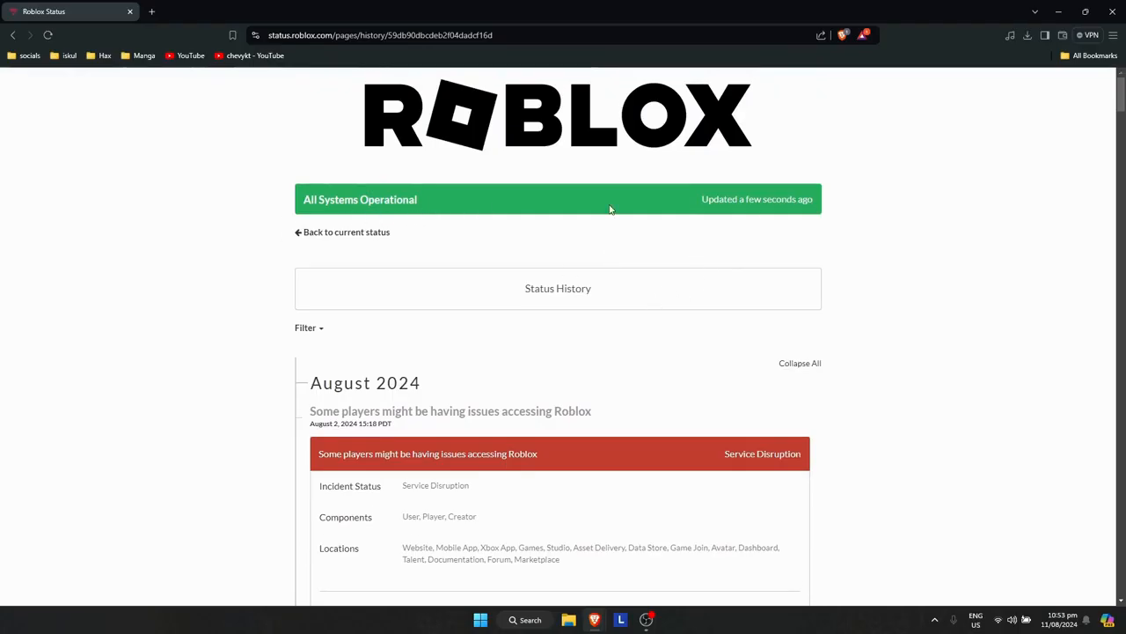
mouse_move(550, 355)
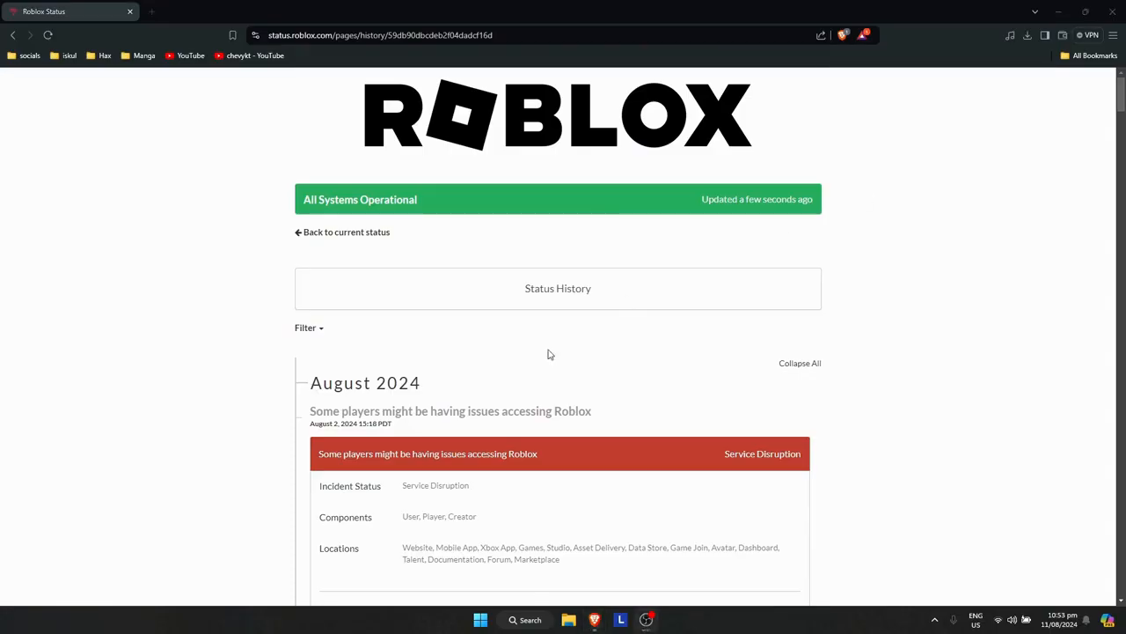
mouse_move(337, 227)
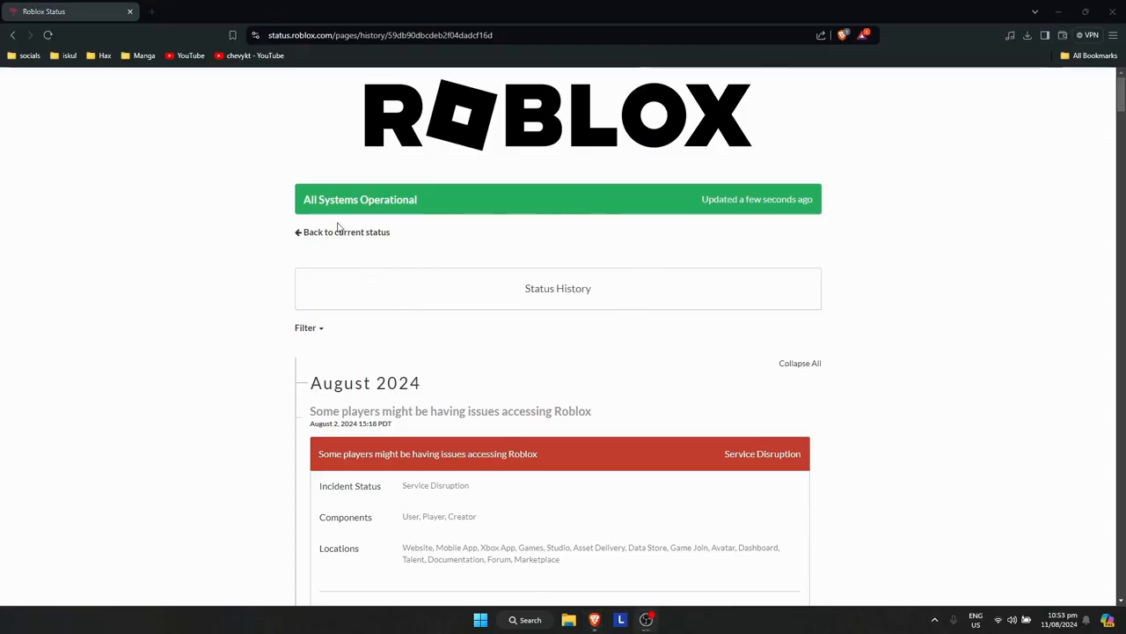
mouse_move(711, 332)
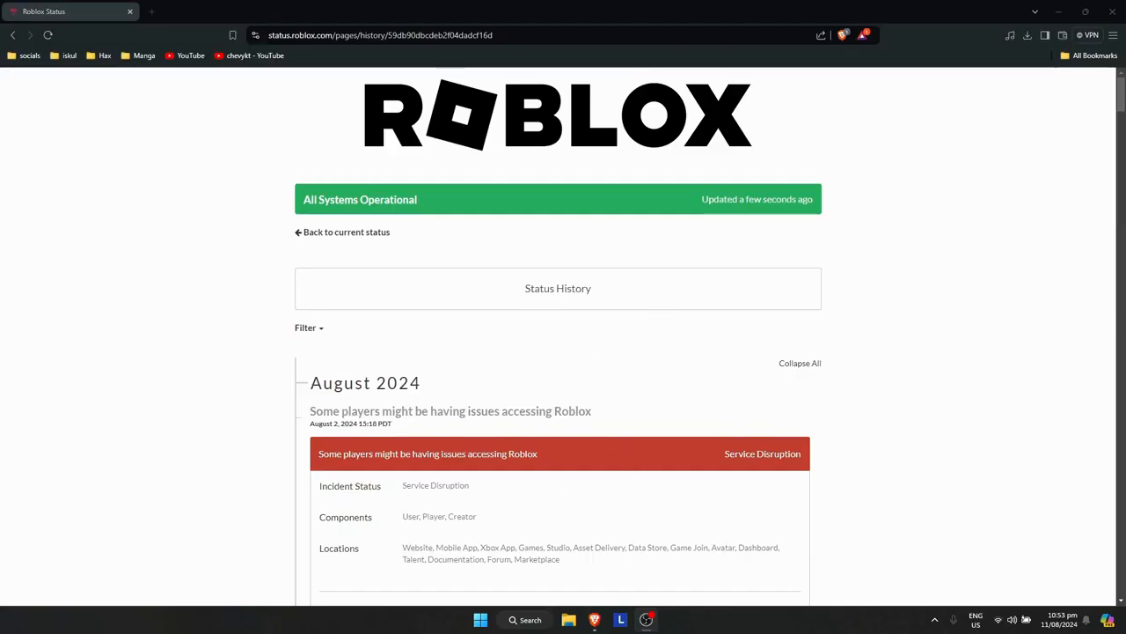
mouse_move(80, 470)
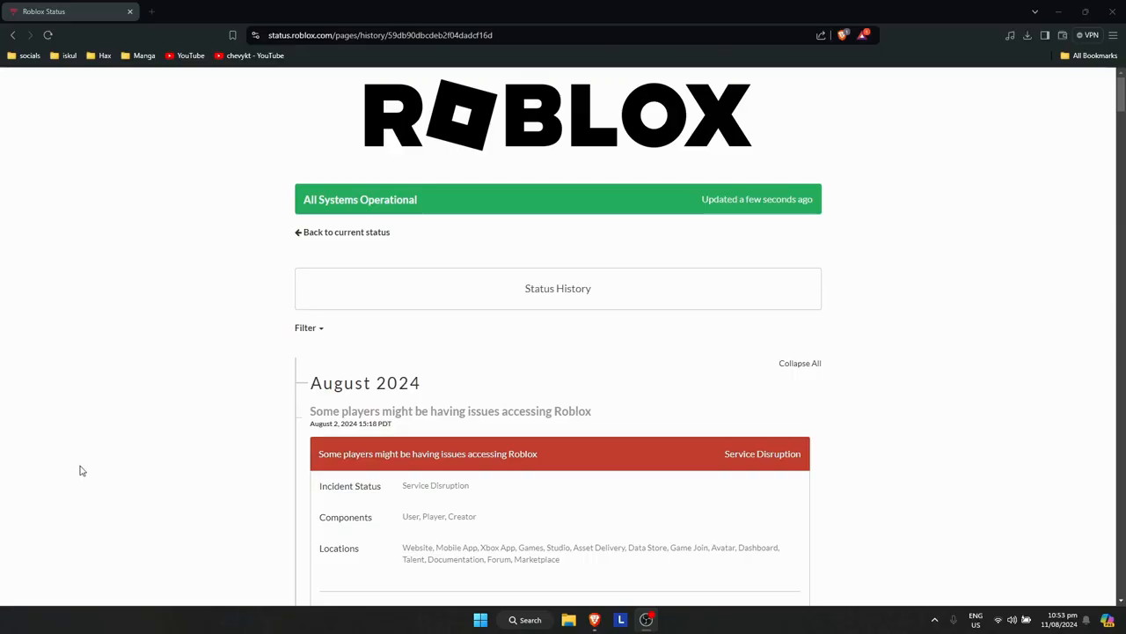